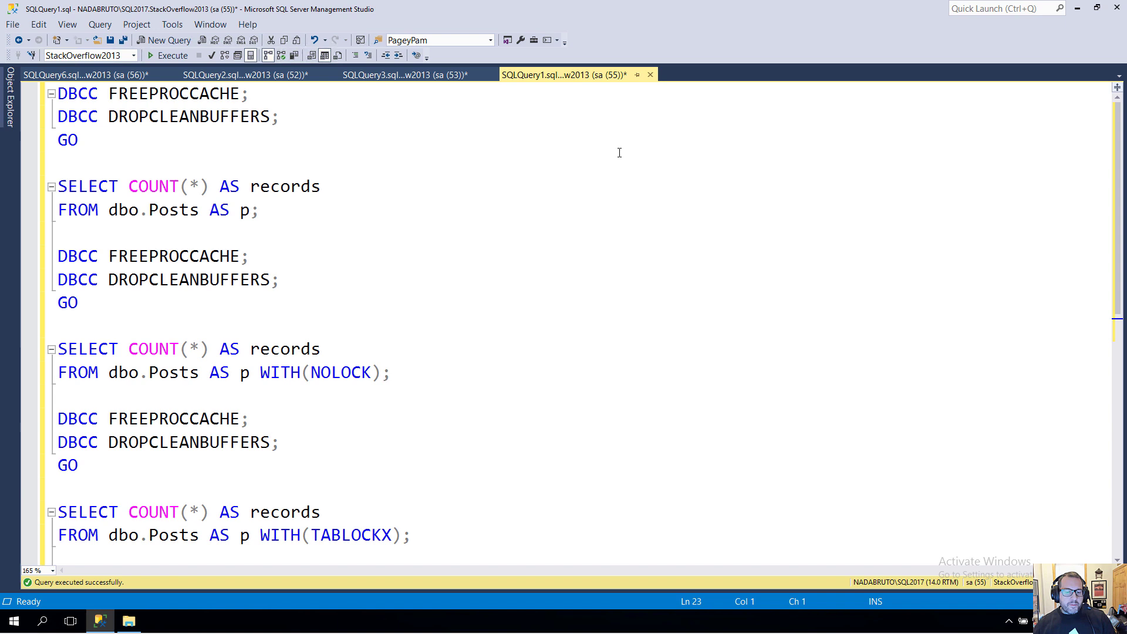
# Compare the Posts execution plans (18.3s plain, 12.5s NOLOCK, 12.4s TABLOCKX) beside the table list
pyautogui.click(413, 535)
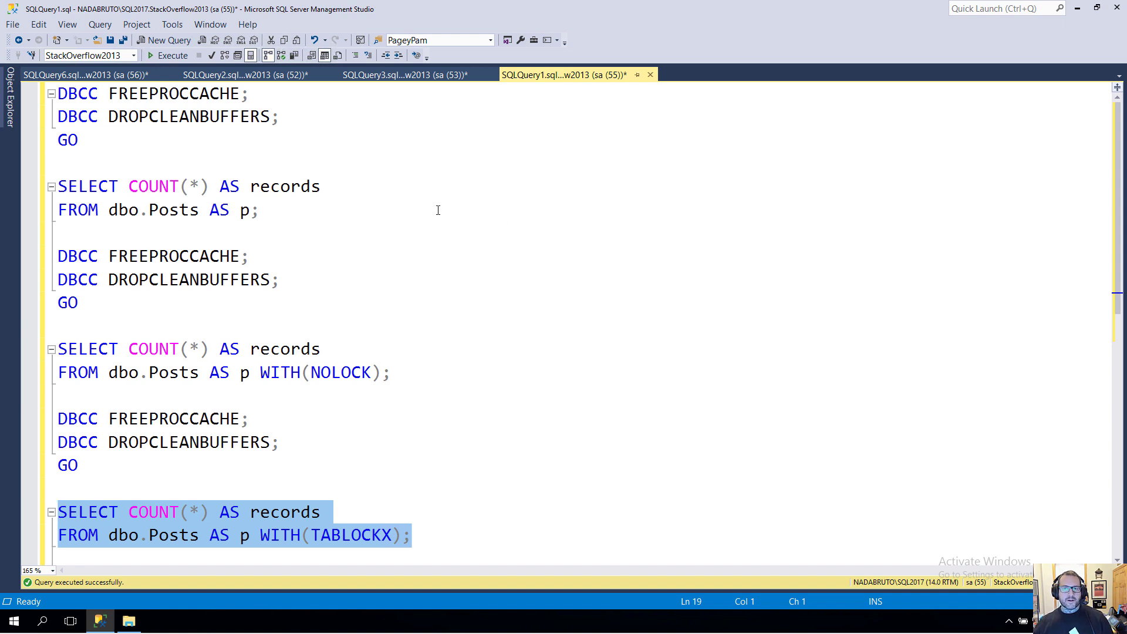
pyautogui.moveTo(327, 99)
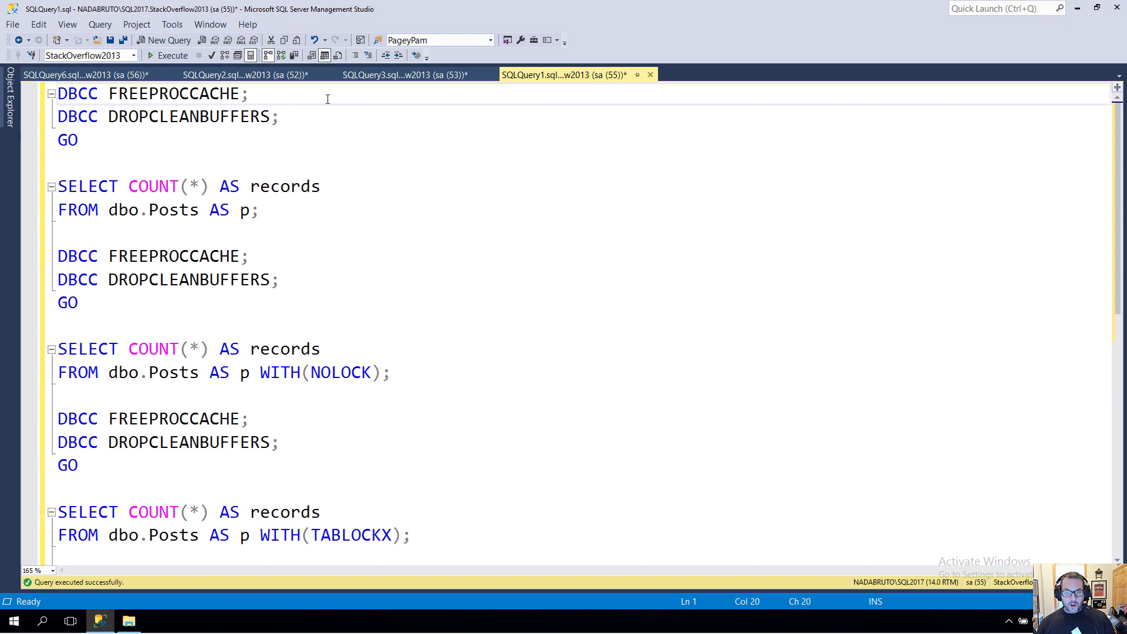
pyautogui.click(249, 94)
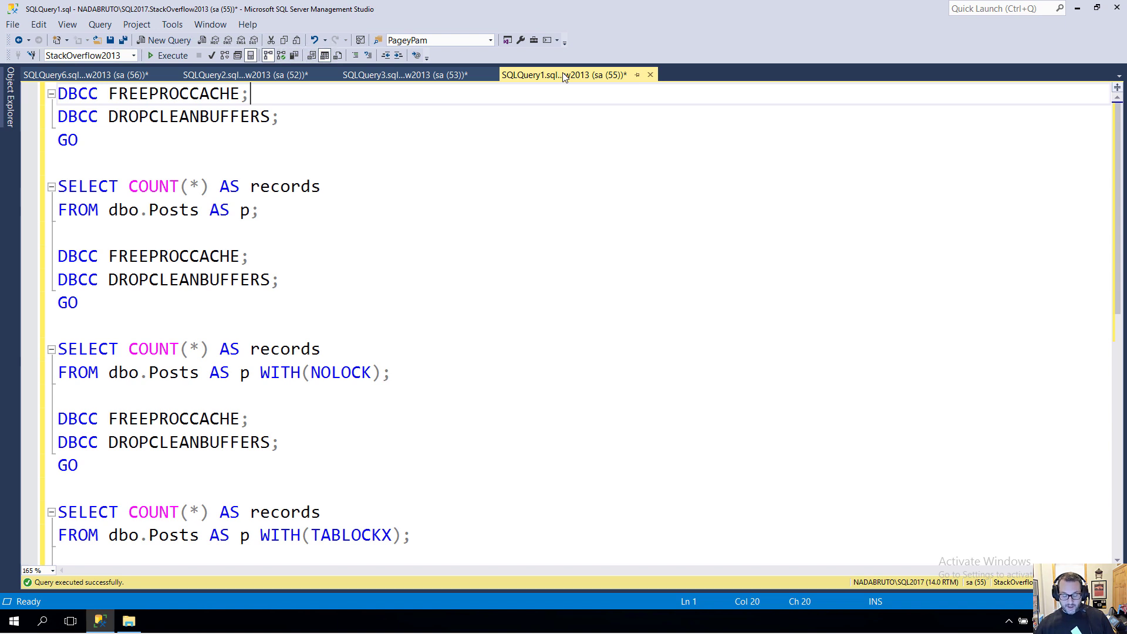
pyautogui.click(171, 55)
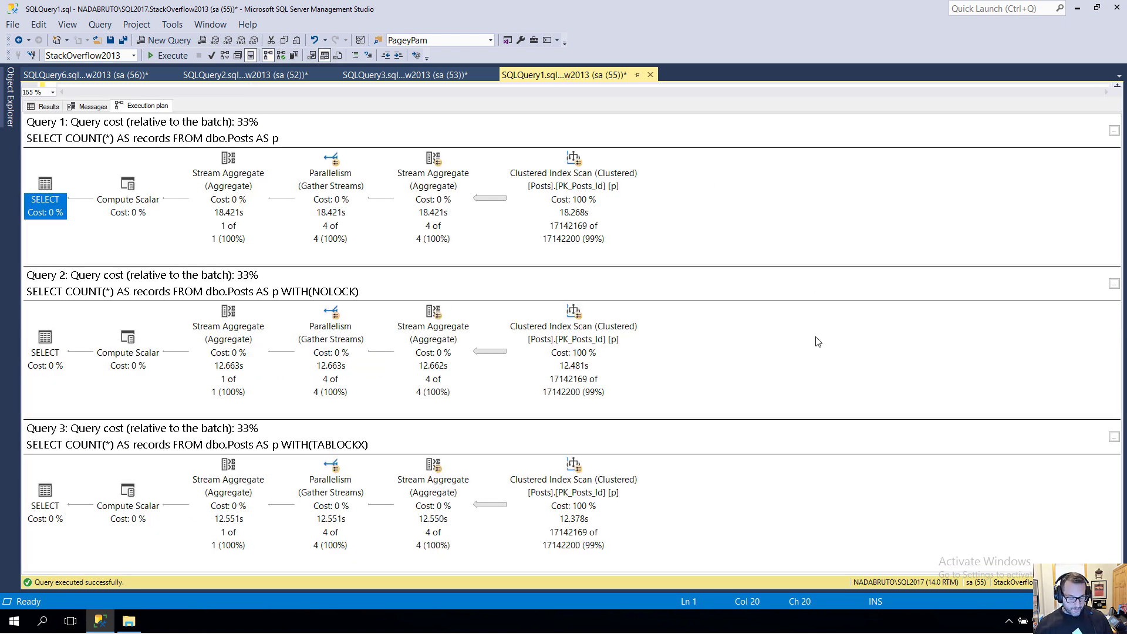
pyautogui.moveTo(845, 221)
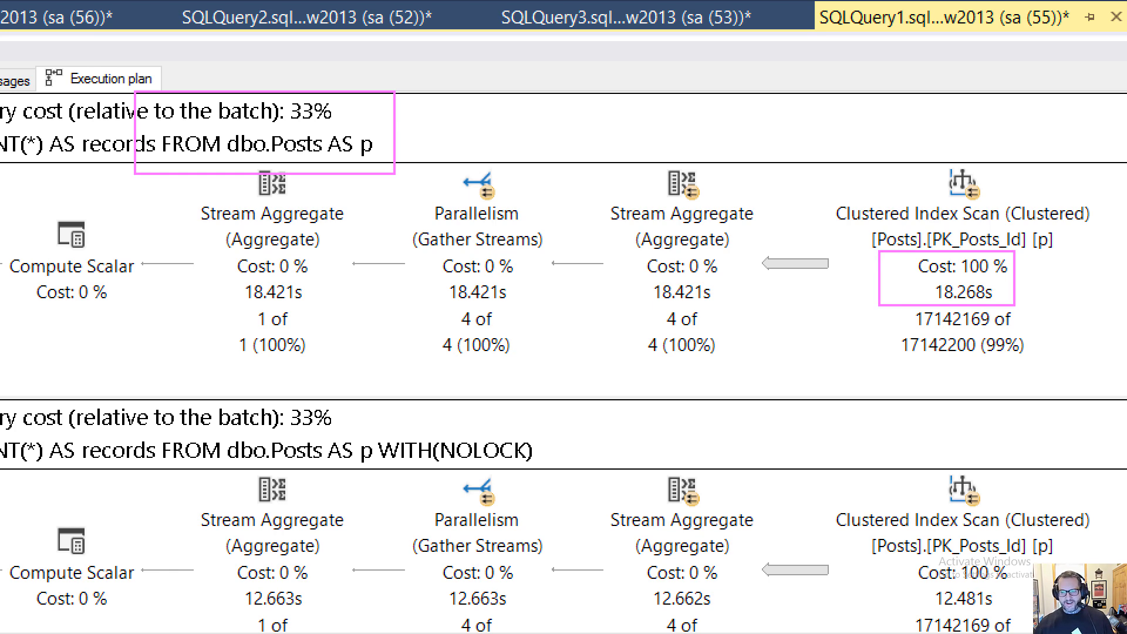
pyautogui.scroll(-3)
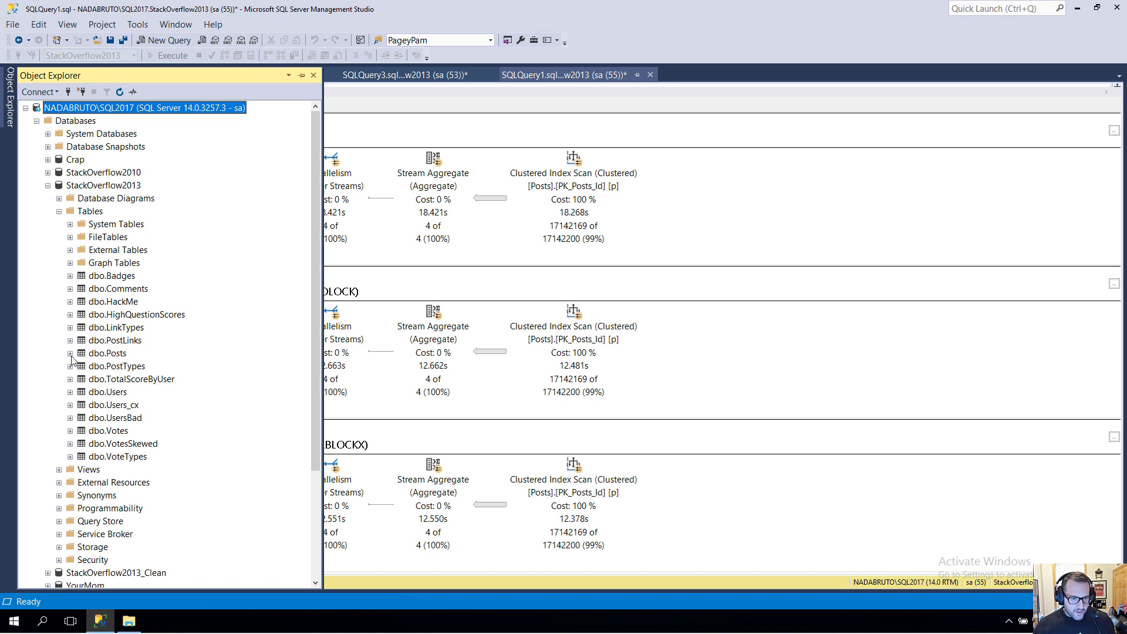
# Expand the dbo.Posts columns, showing Body as nvarchar(max), not null
pyautogui.click(70, 353)
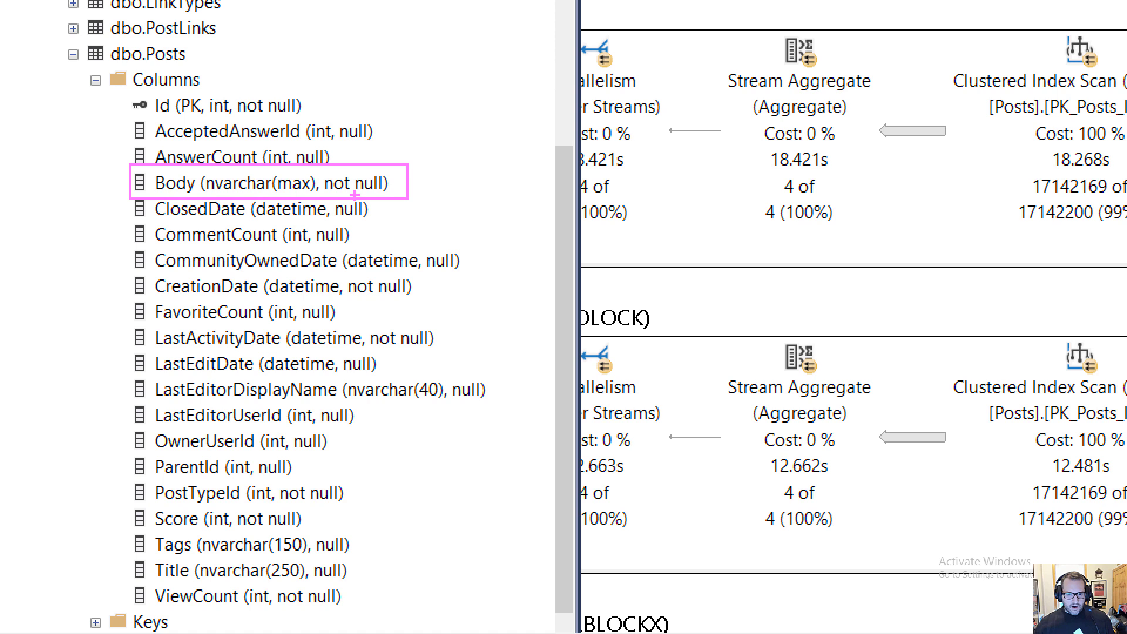
pyautogui.moveTo(180, 359)
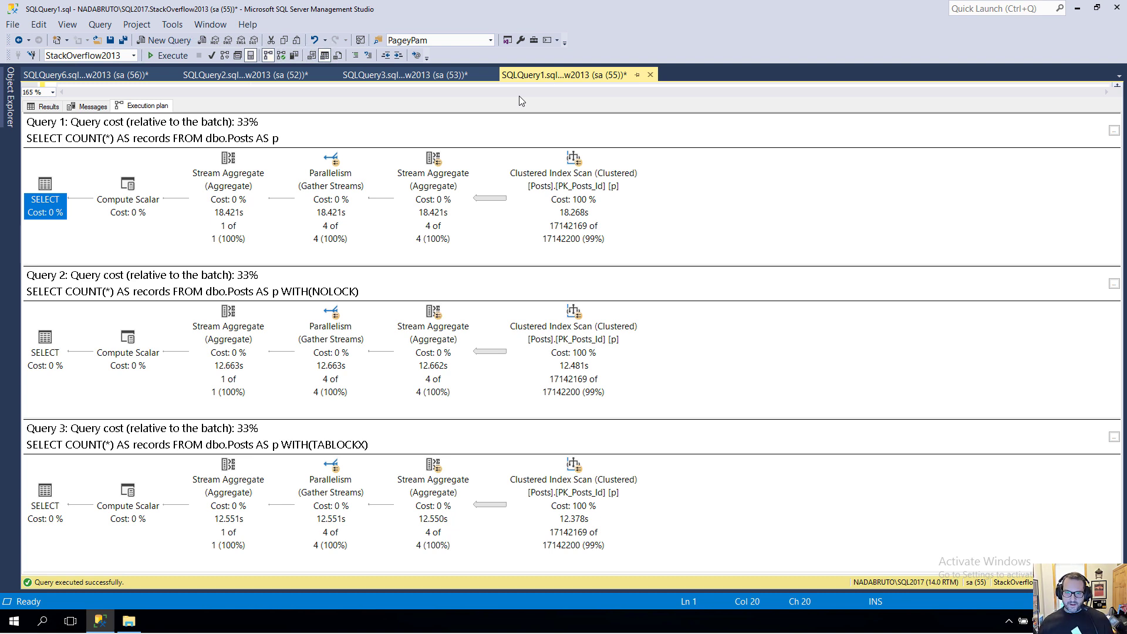
pyautogui.moveTo(518, 83)
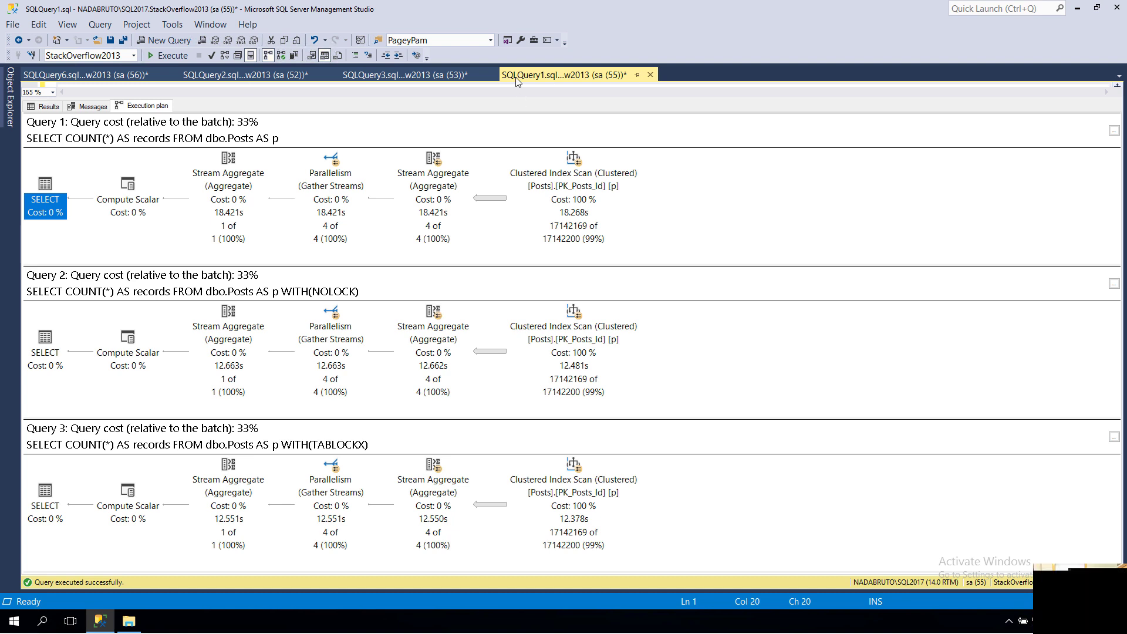
# Open the SQLQuery3 Comments script, collapse dbo.Posts and expand dbo.Comments columns
pyautogui.click(407, 74)
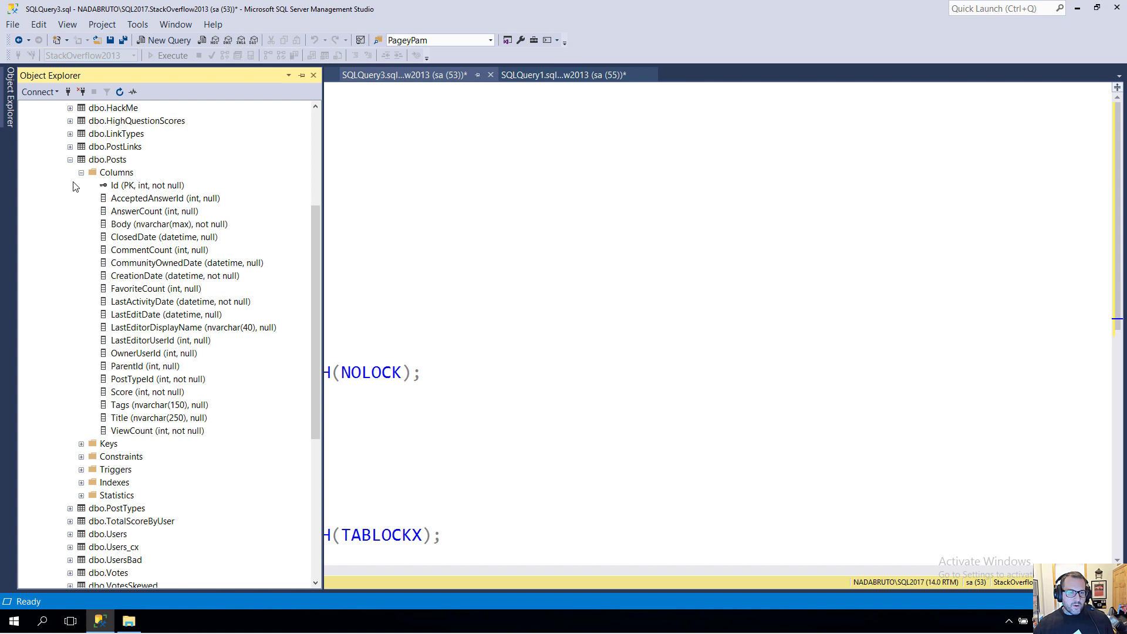
pyautogui.click(70, 159)
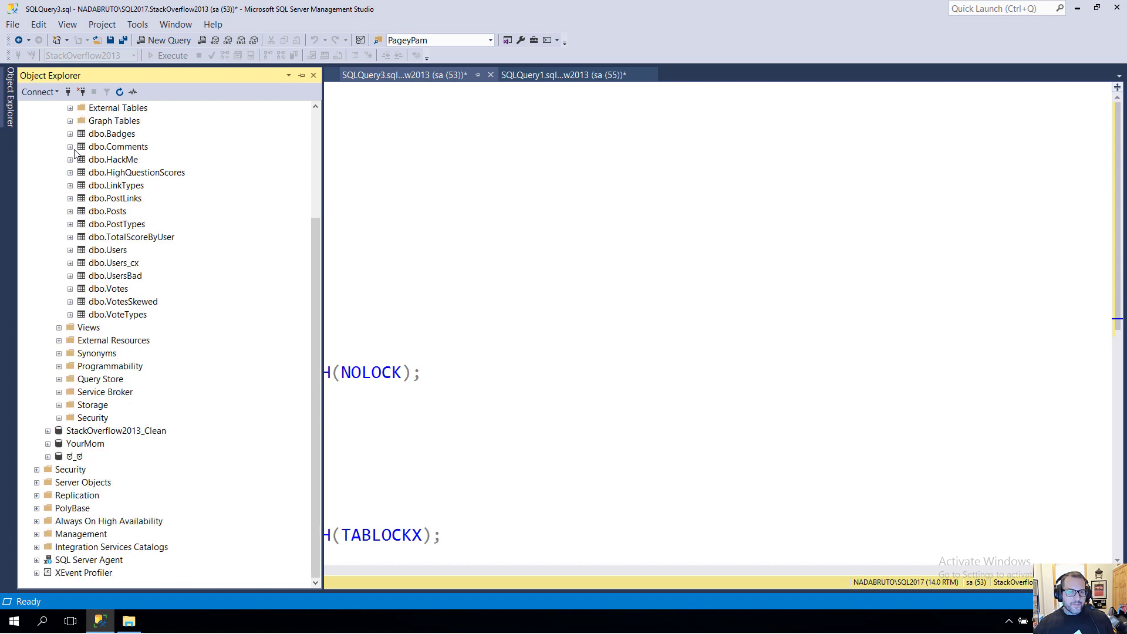
pyautogui.click(70, 146)
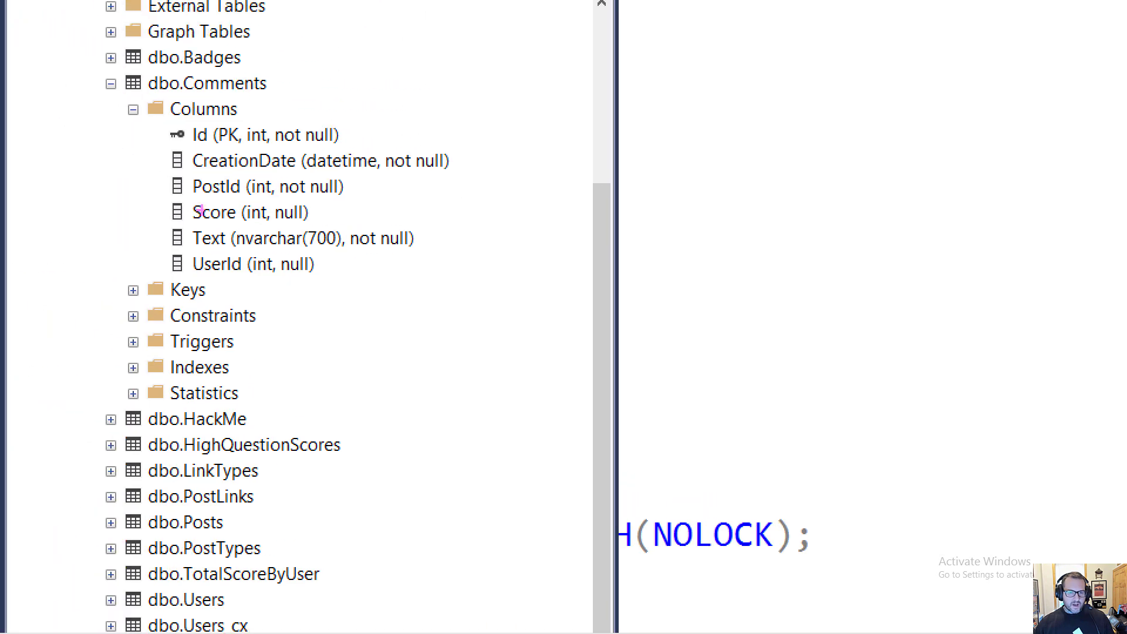
pyautogui.click(293, 237)
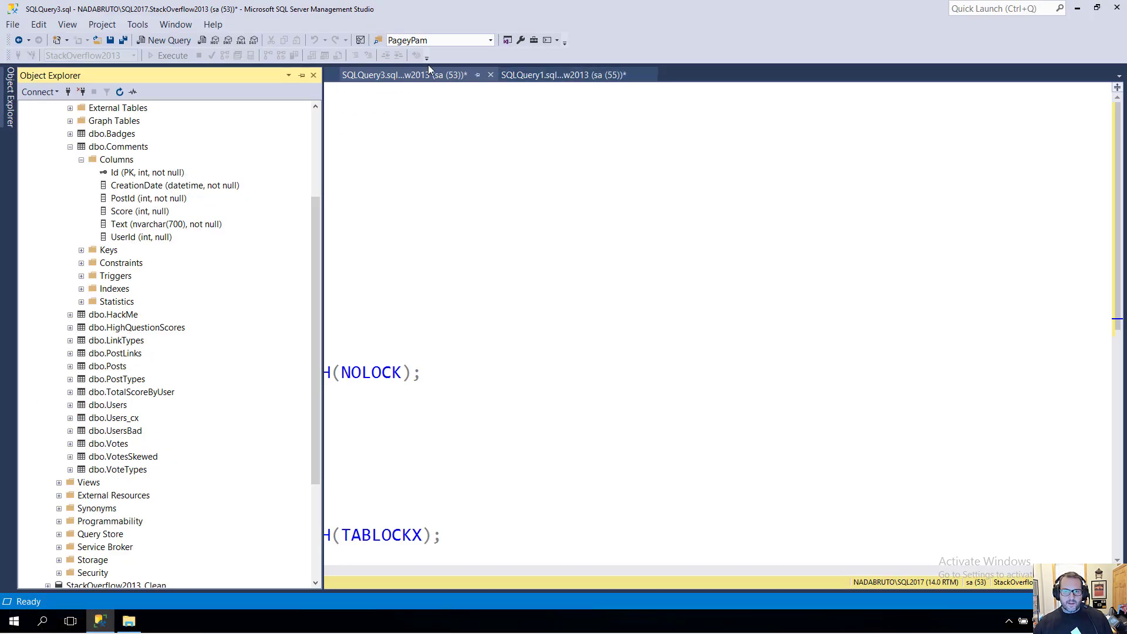
# Review the Comments scan times: plain 3.999s, NOLOCK 2.980s, TABLOCKX 3.149s
pyautogui.click(172, 55)
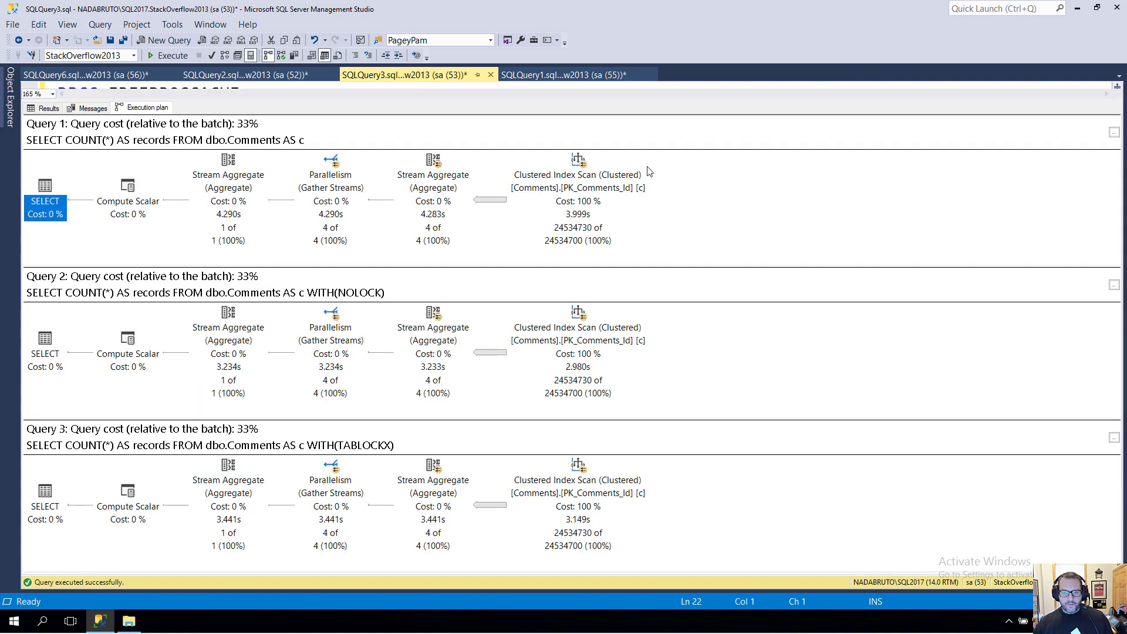
pyautogui.moveTo(795, 250)
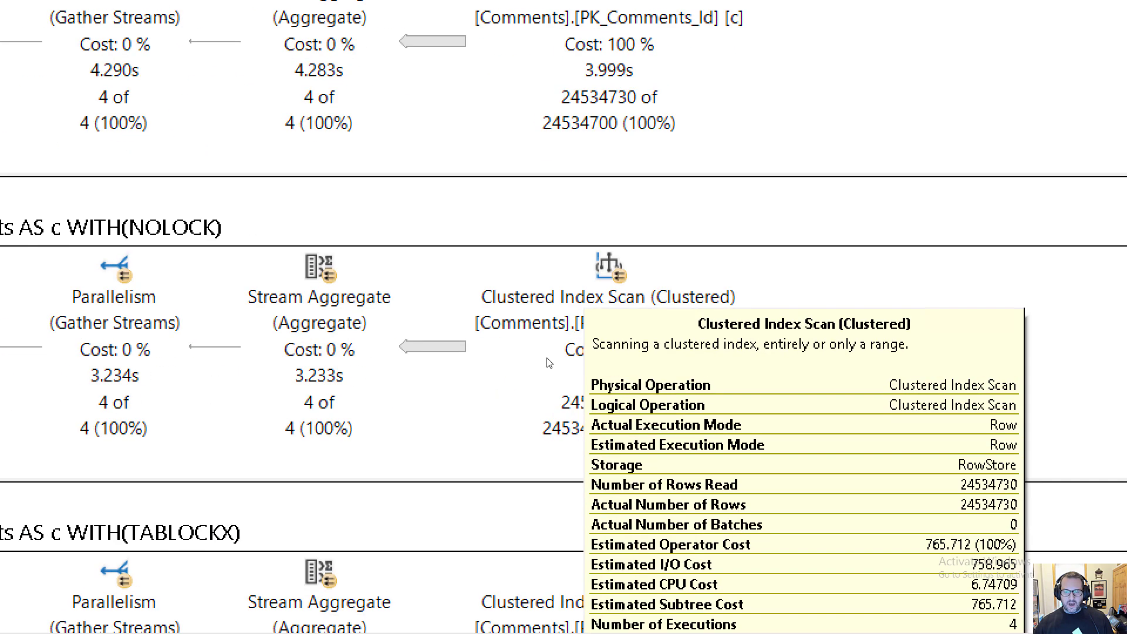
pyautogui.scroll(-3)
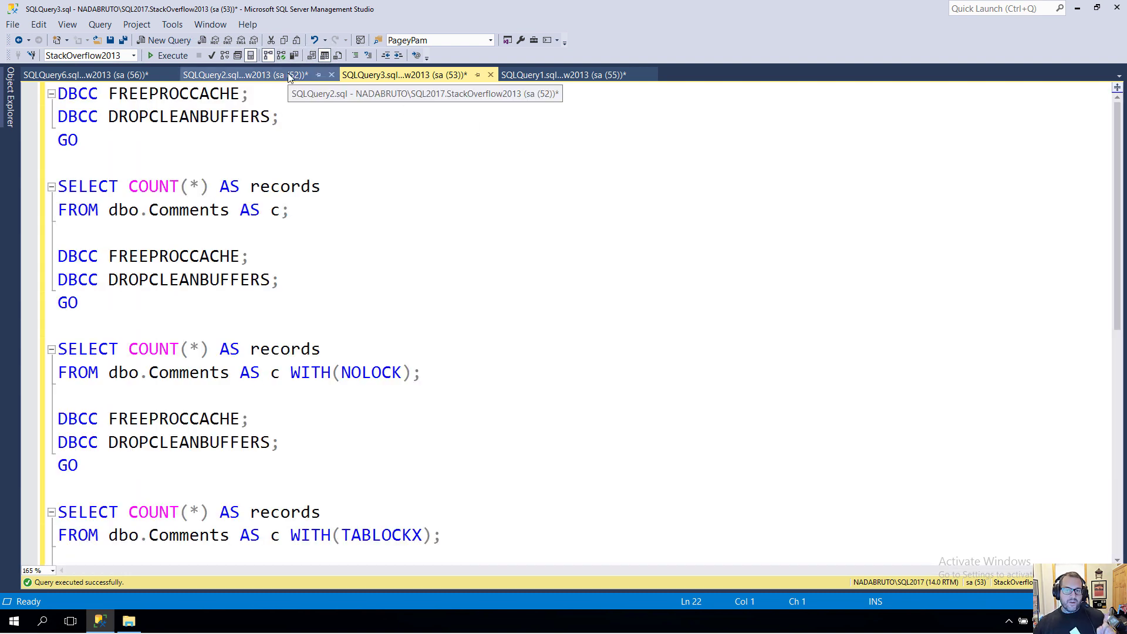
# Open the SQLQuery2 Votes script, collapse dbo.Comments and expand the dbo.Votes columns
pyautogui.click(244, 74)
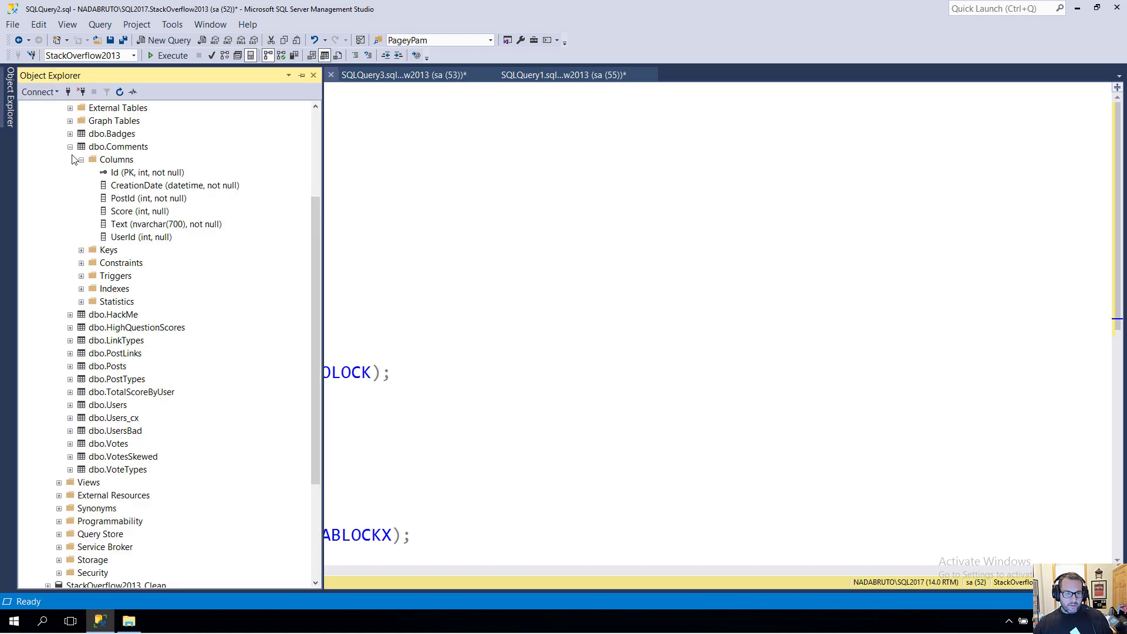
pyautogui.click(70, 146)
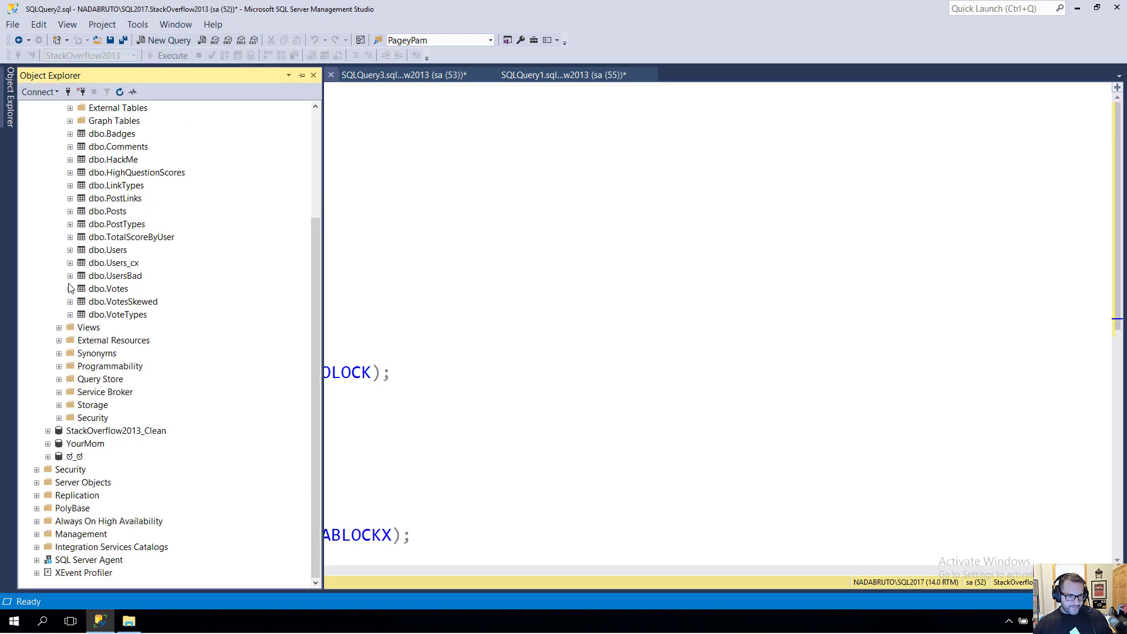
pyautogui.click(70, 288)
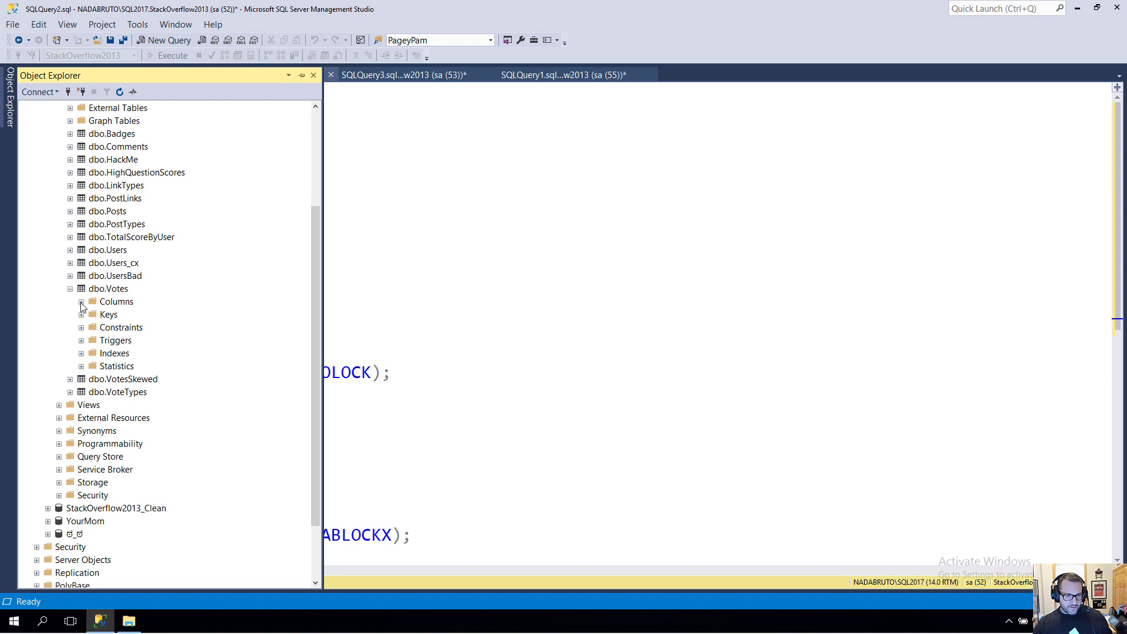
pyautogui.click(81, 301)
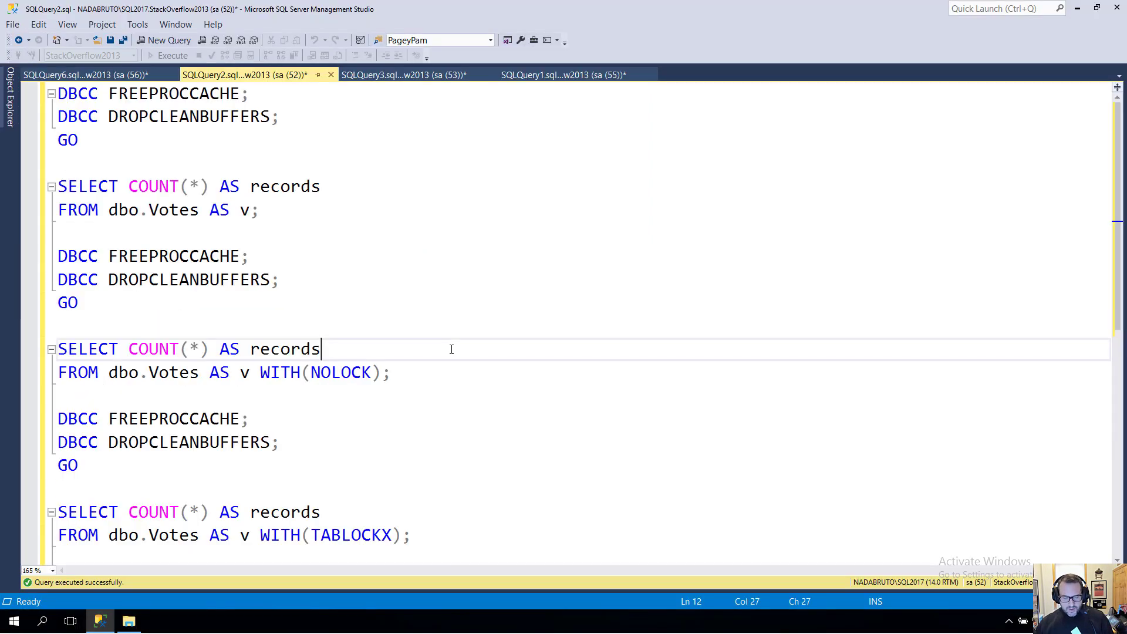
# Run the Votes count batch, giving scans of 1.796s, 1.609s and 1.463s
pyautogui.click(170, 55)
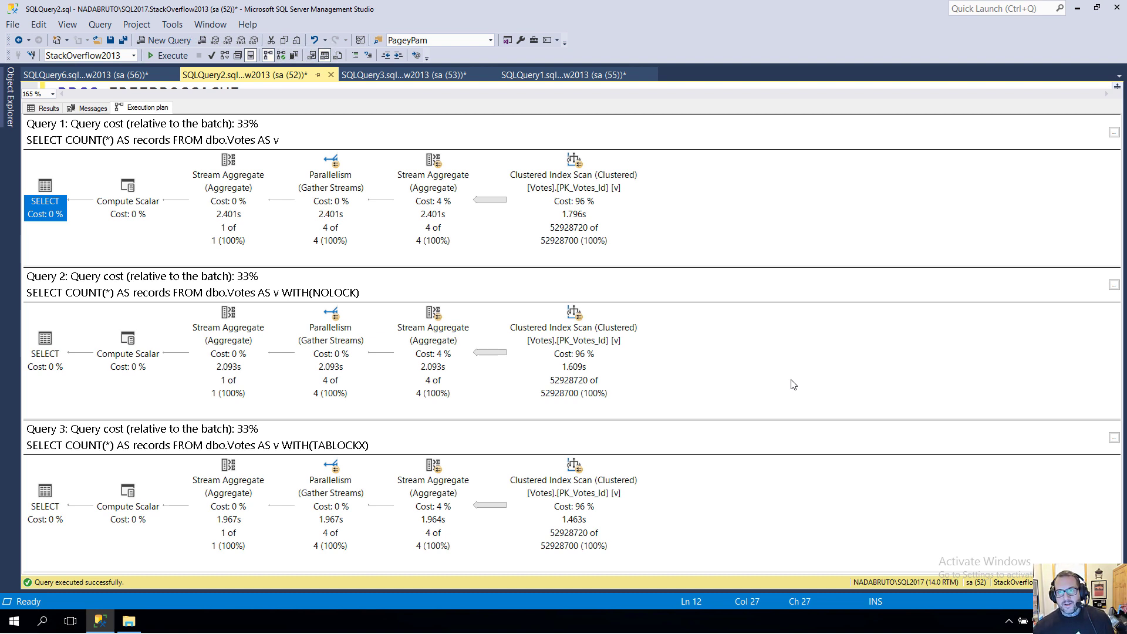
pyautogui.moveTo(682, 117)
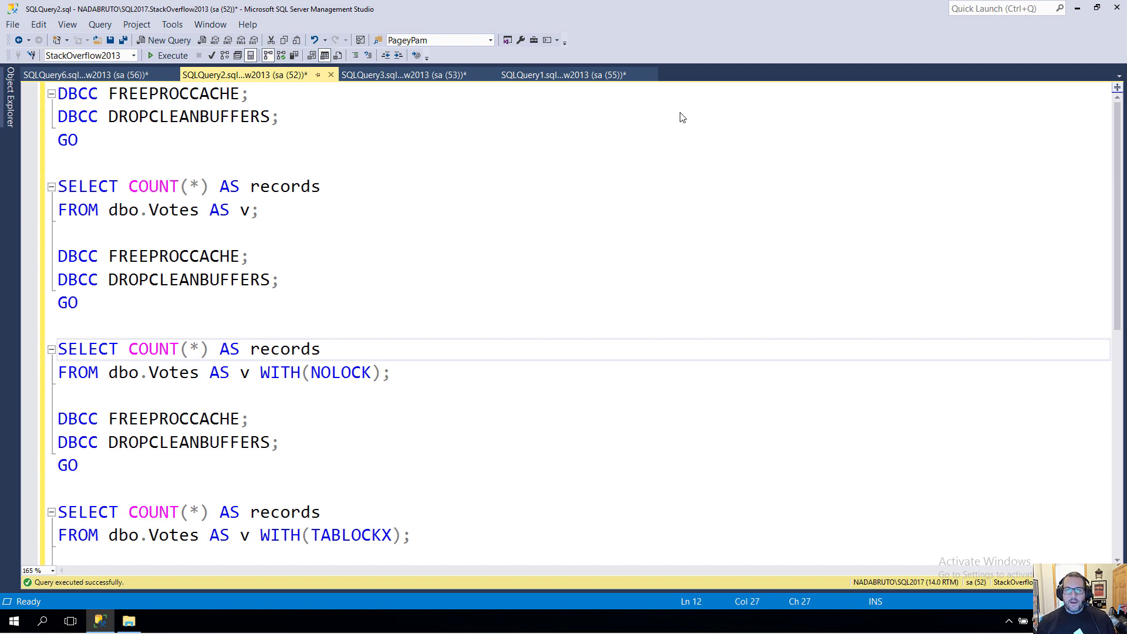
pyautogui.moveTo(662, 115)
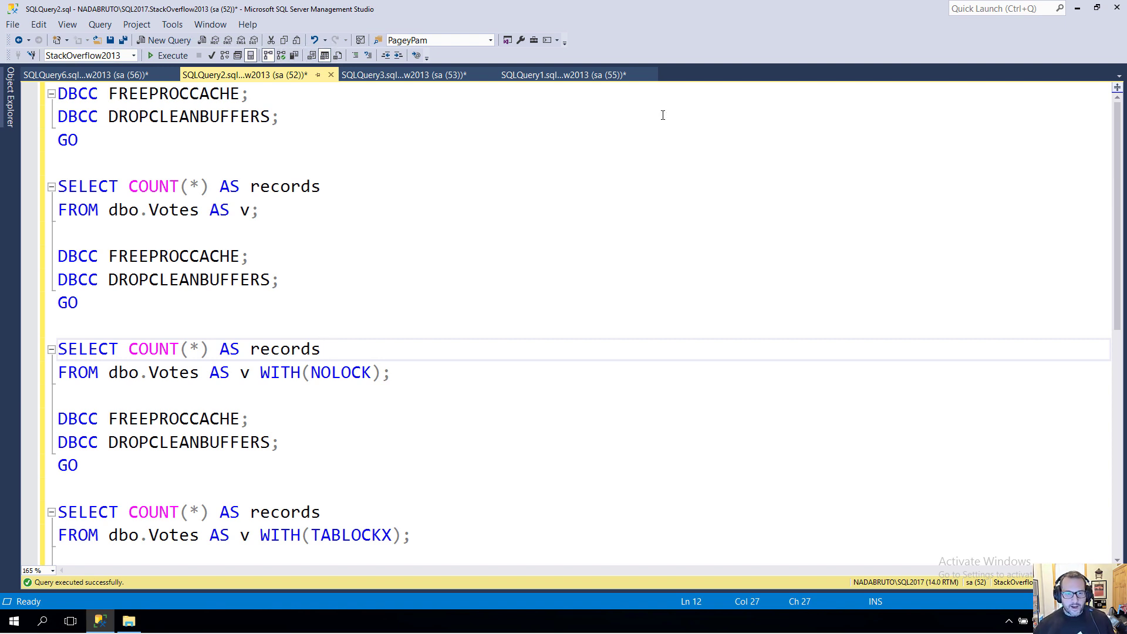
pyautogui.click(322, 349)
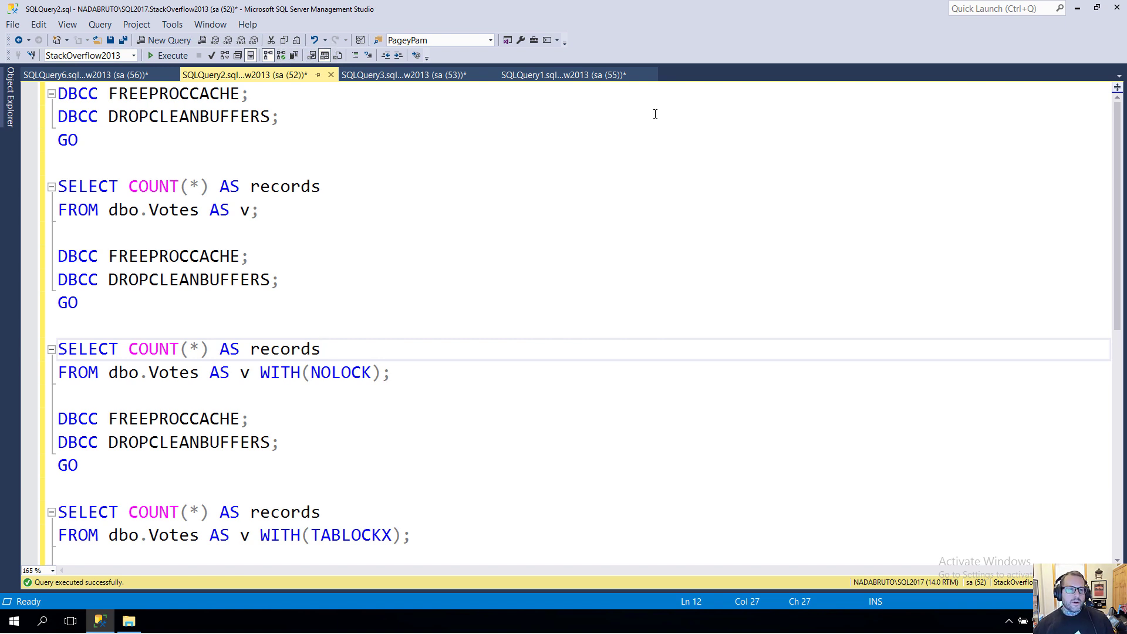
pyautogui.moveTo(404, 109)
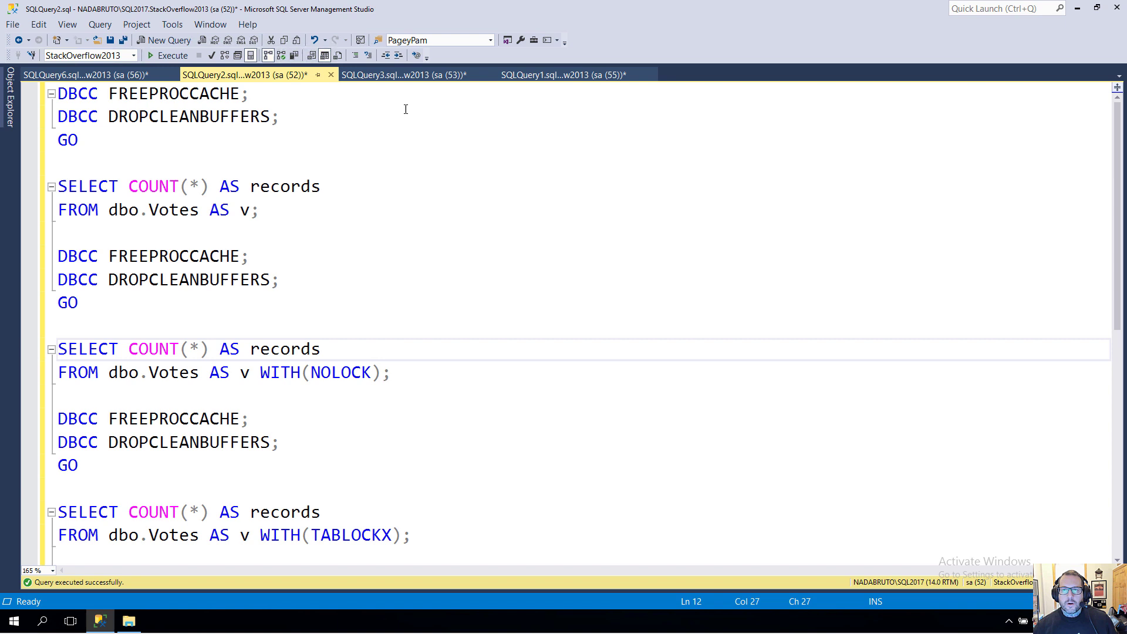
pyautogui.moveTo(108, 68)
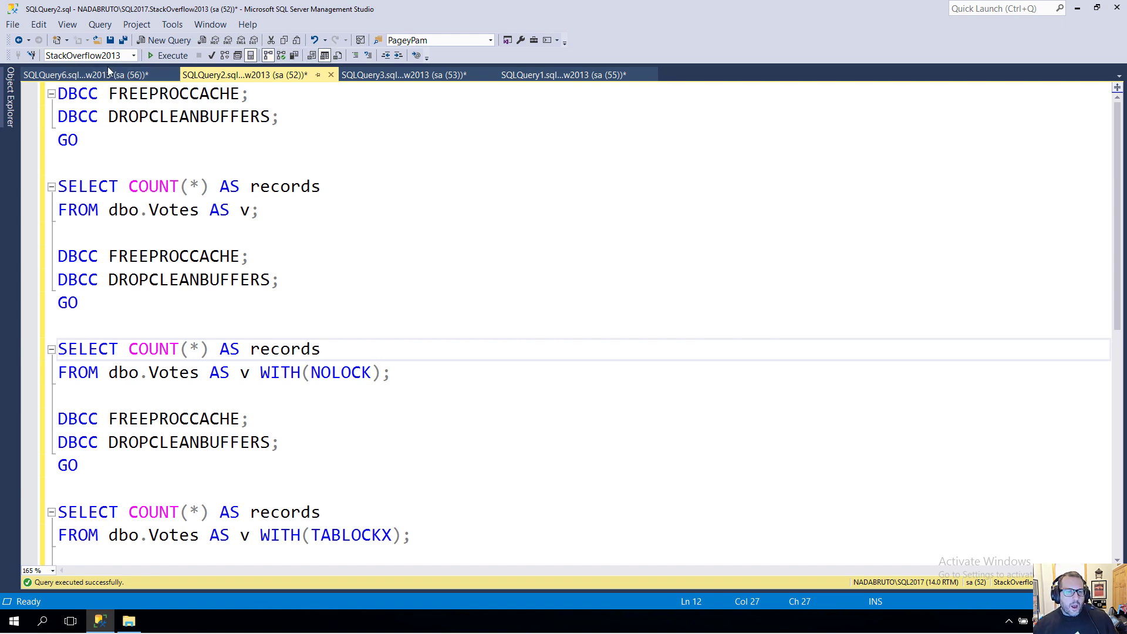
# Show the SQLQuery6 notes on IAM scans, index choices and isolation levels
pyautogui.click(72, 74)
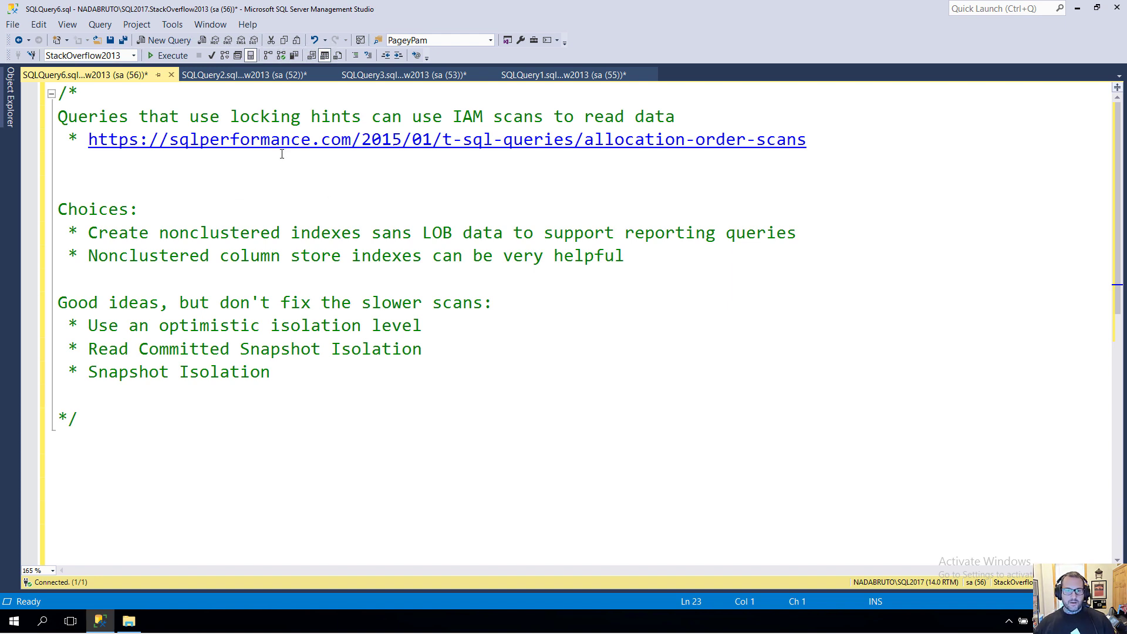
pyautogui.moveTo(335, 215)
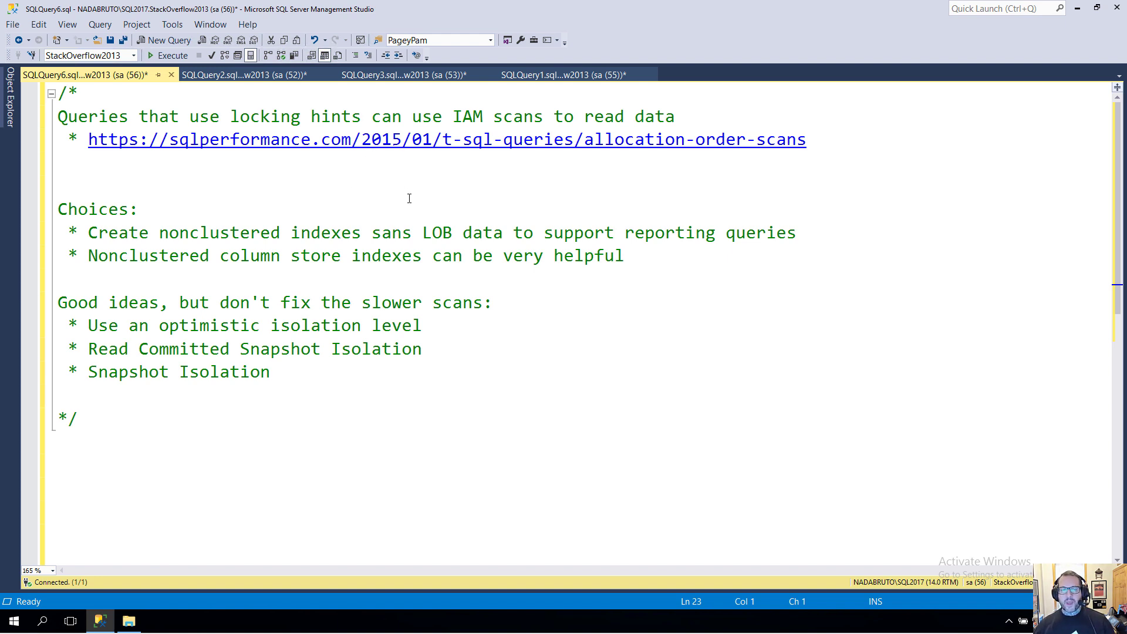
pyautogui.moveTo(628, 329)
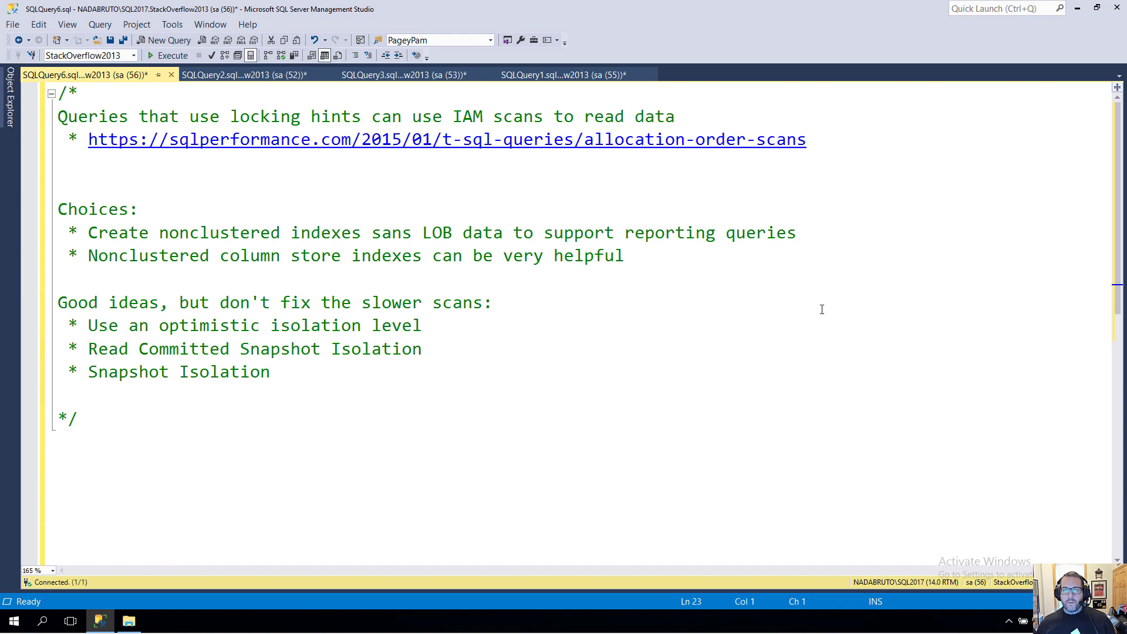
pyautogui.moveTo(891, 353)
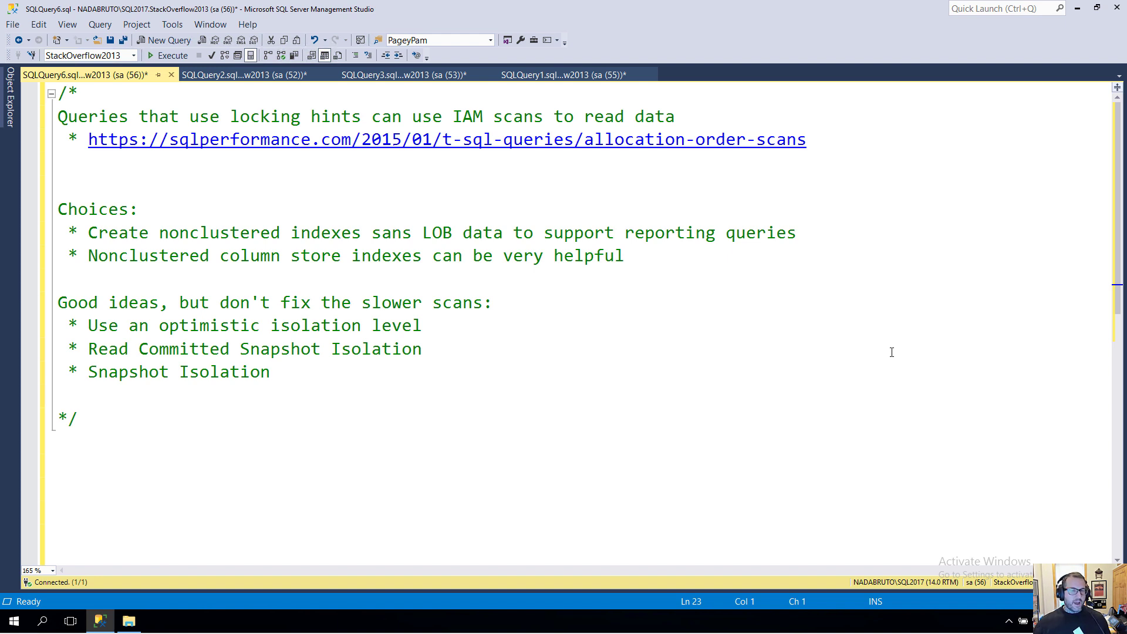
pyautogui.moveTo(819, 144)
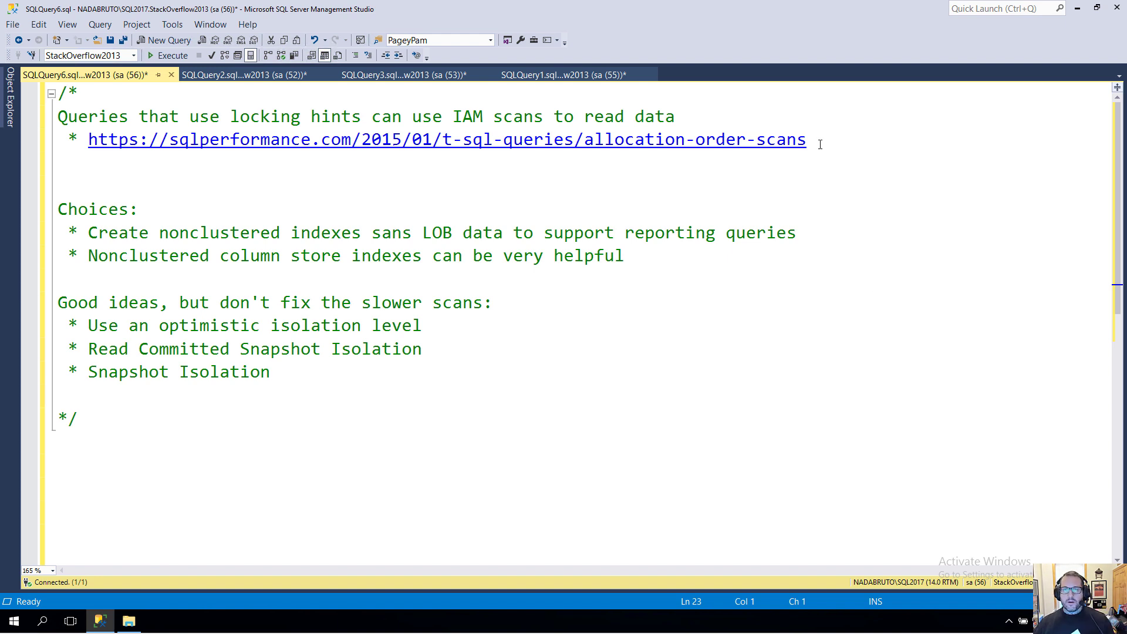